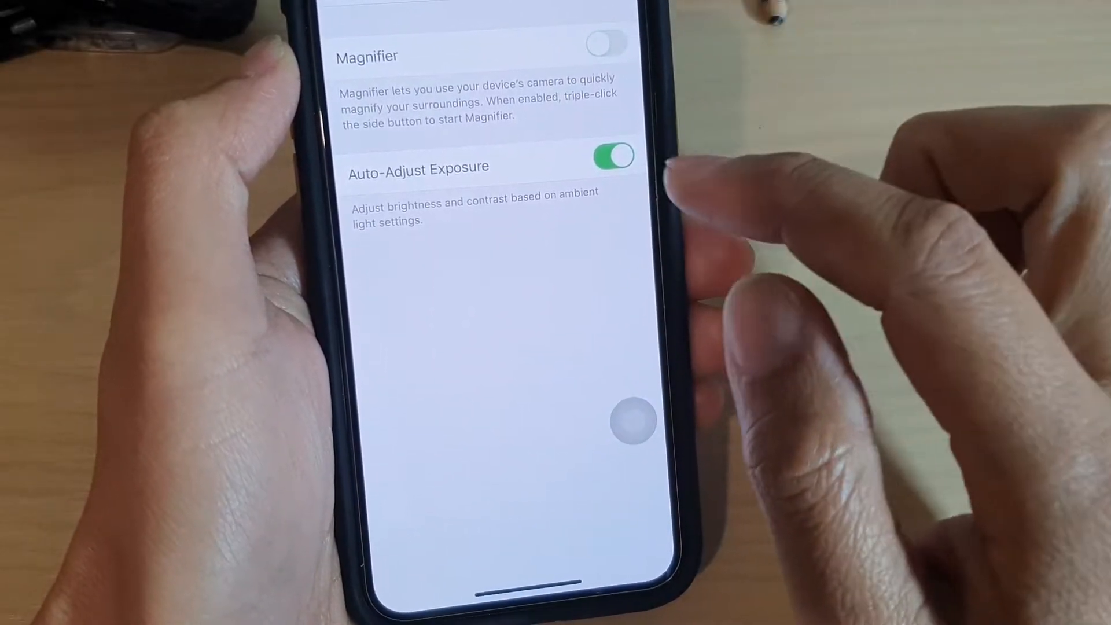
Return to the Home Screen and open Settings > Accessibility
{"action": "left_click", "coordinate": [359, 16]}
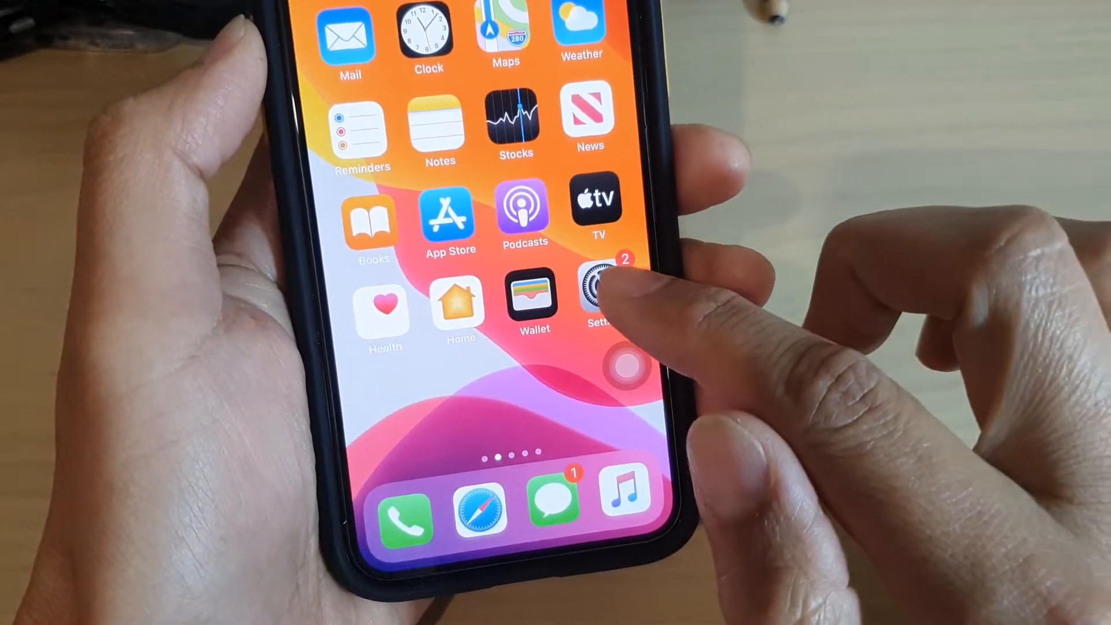
{"action": "left_click", "coordinate": [597, 294]}
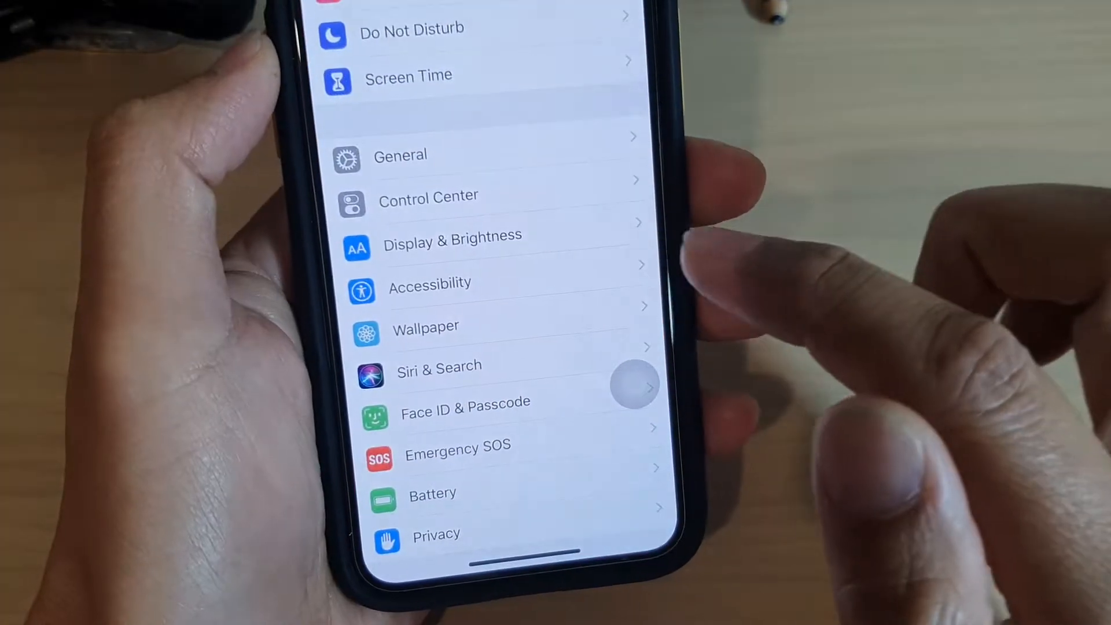
{"action": "left_click", "coordinate": [430, 282]}
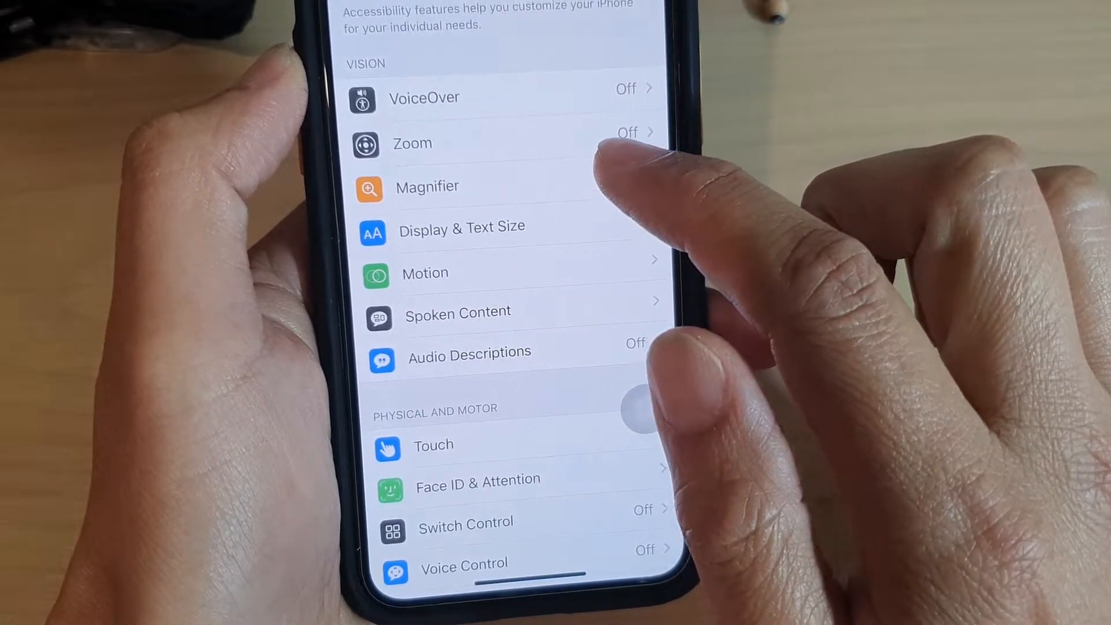
Open Magnifier under Accessibility and switch its toggle on
{"action": "left_click", "coordinate": [427, 186]}
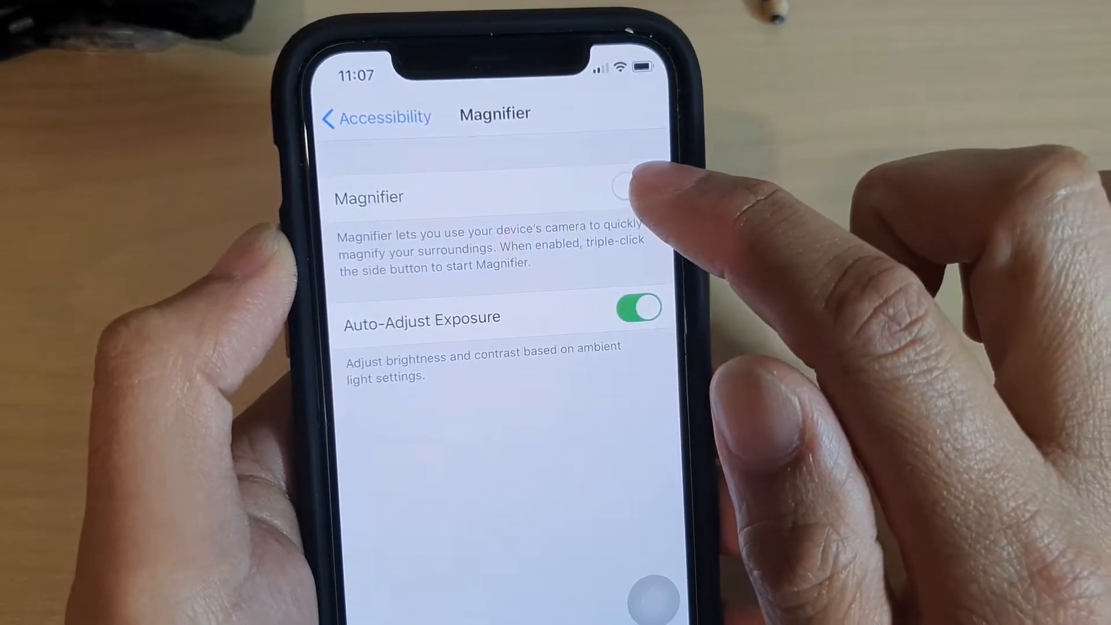
{"action": "left_click", "coordinate": [634, 186]}
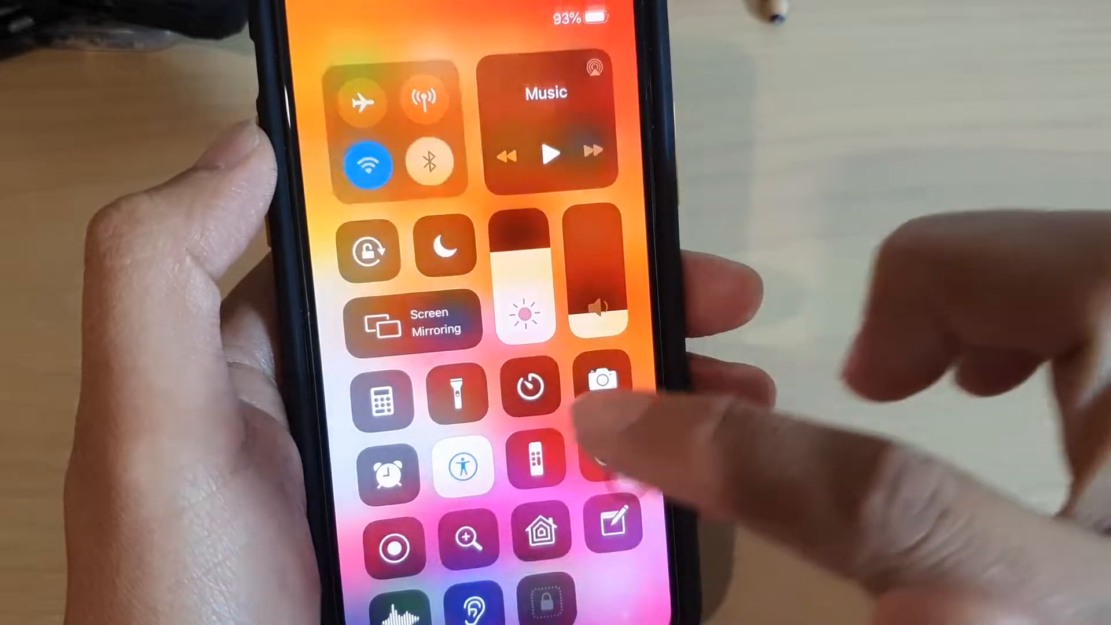
Dismiss Control Center after checking for the Magnifier button, returning to Accessibility settings
{"action": "left_click", "coordinate": [602, 379]}
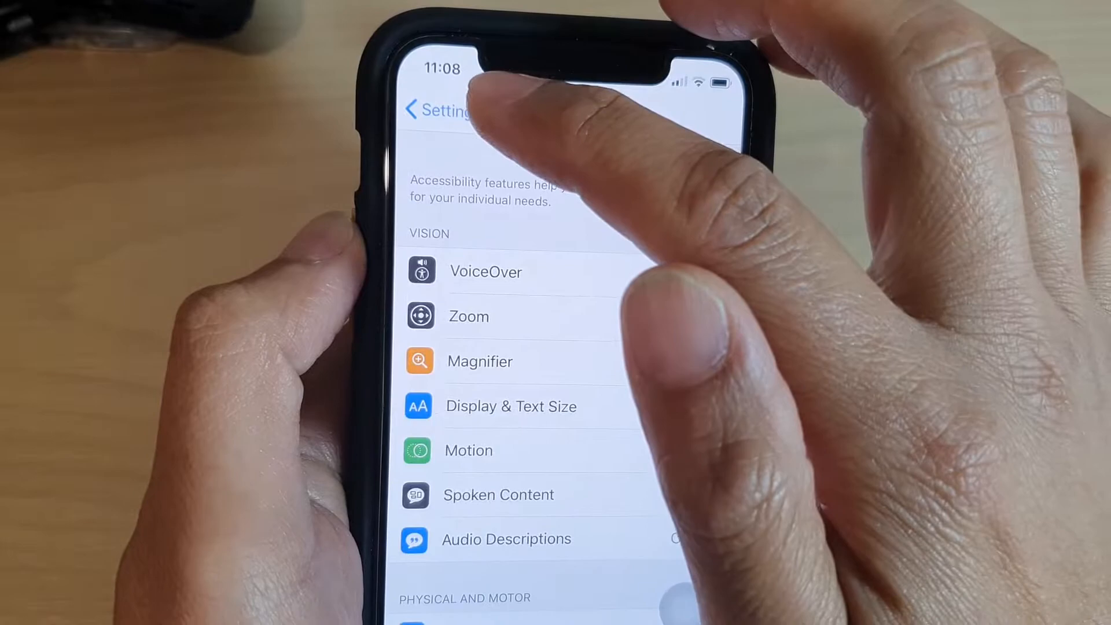
Open Settings > Control Center > Customize Controls and scroll to Magnifier under Include
{"action": "left_click", "coordinate": [436, 111]}
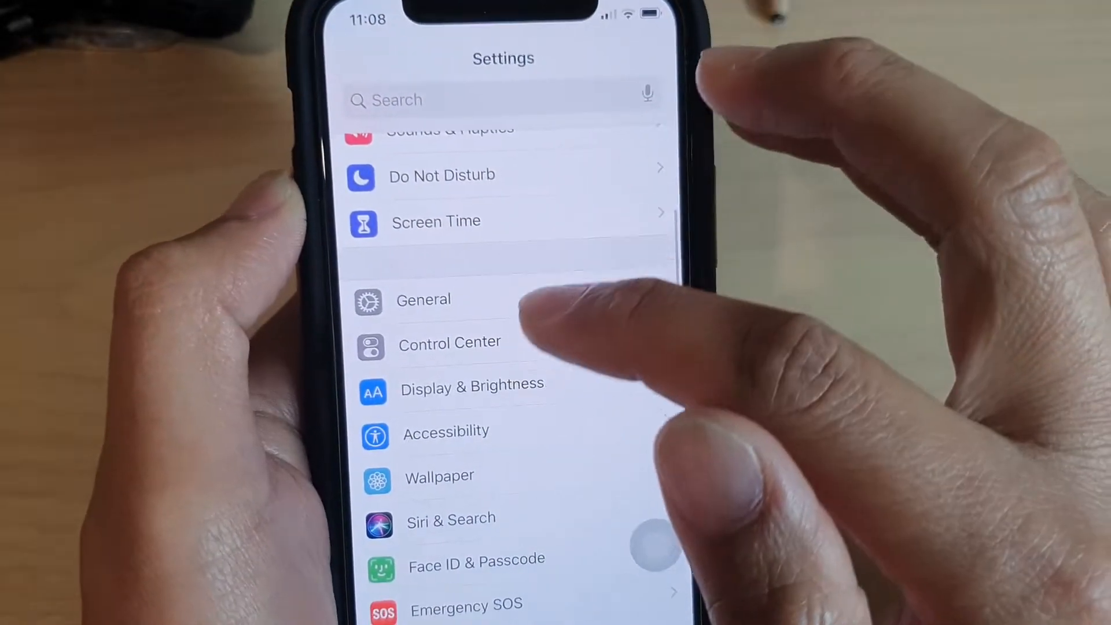
{"action": "left_click", "coordinate": [449, 342]}
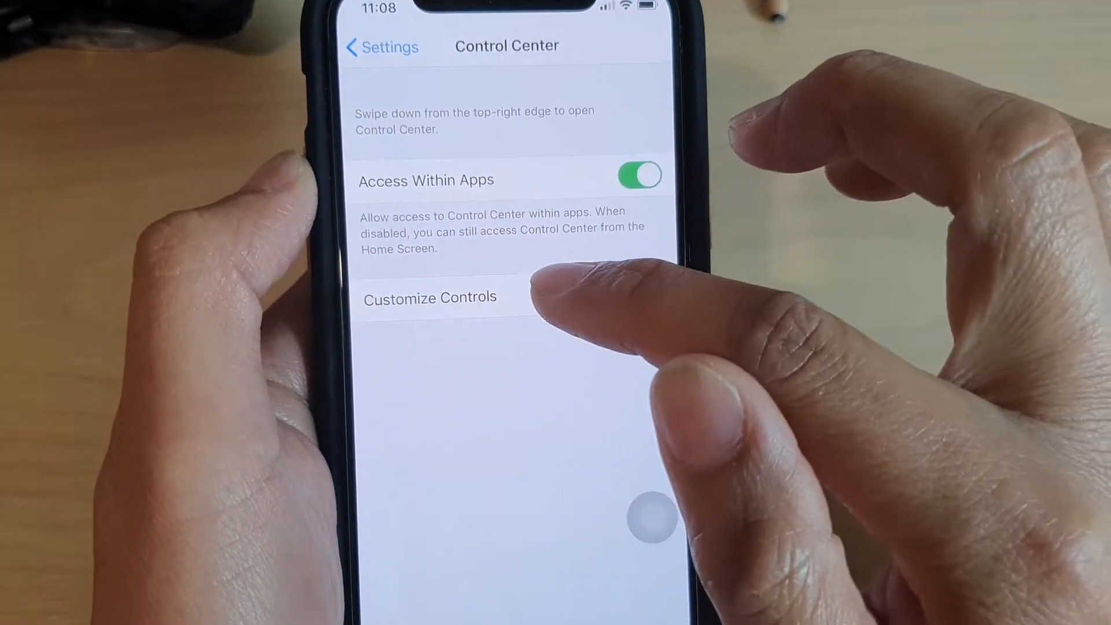
{"action": "left_click", "coordinate": [429, 296]}
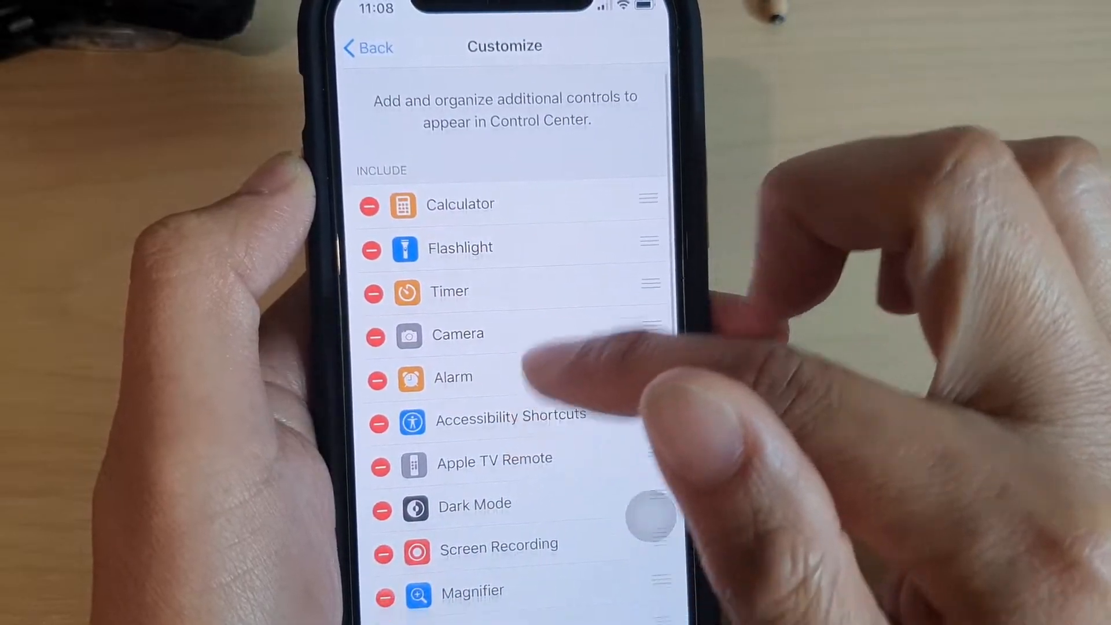
{"action": "scroll", "scroll_direction": "down", "scroll_amount": 3}
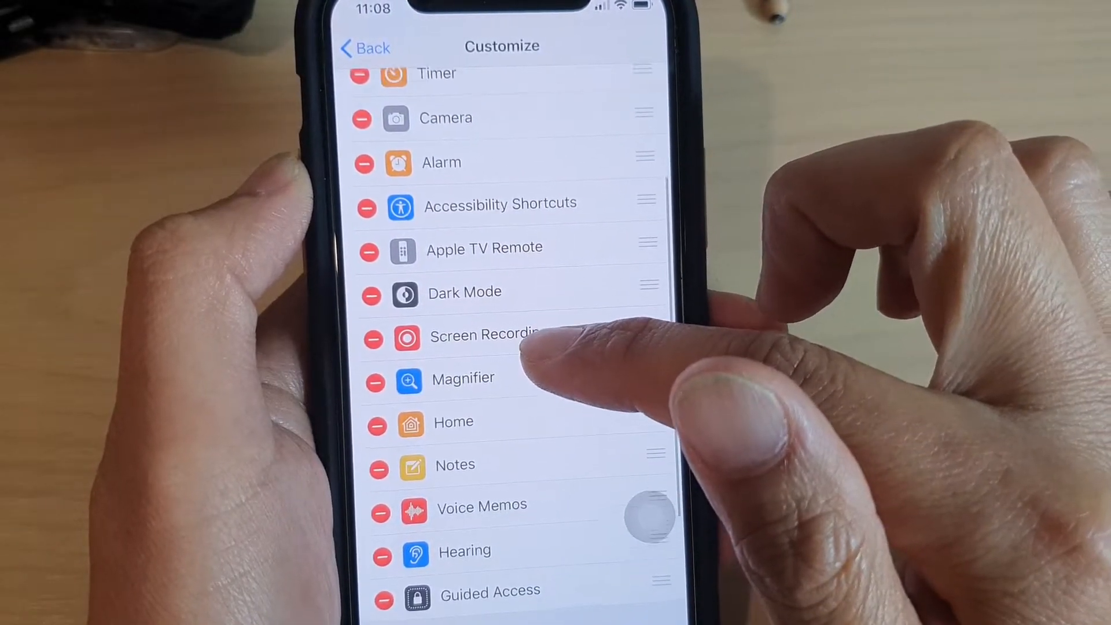